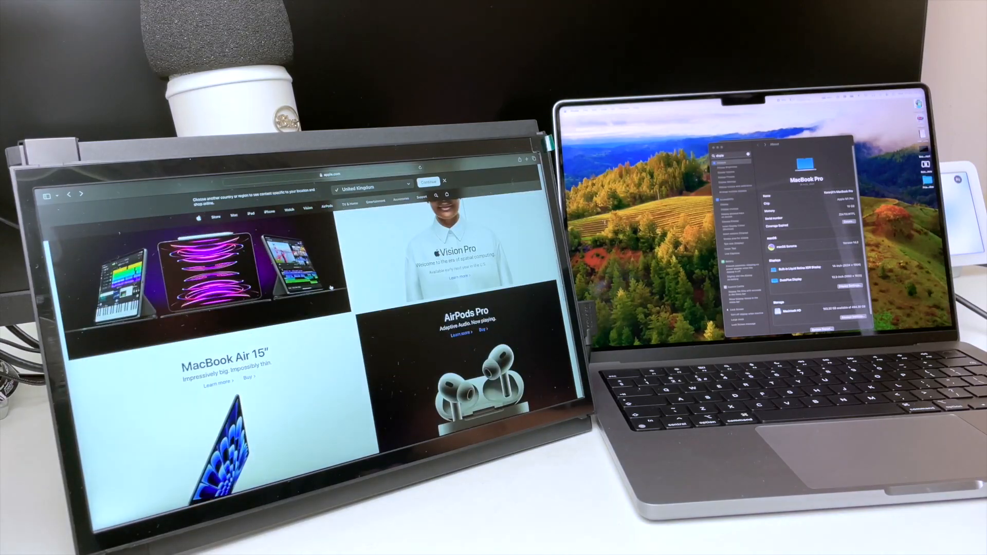
scroll(down, 3)
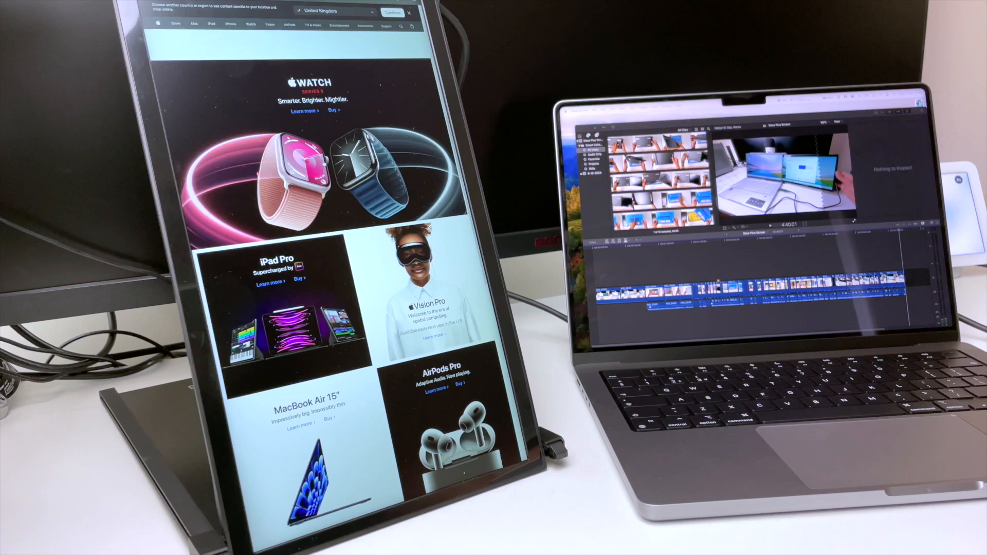
click(229, 24)
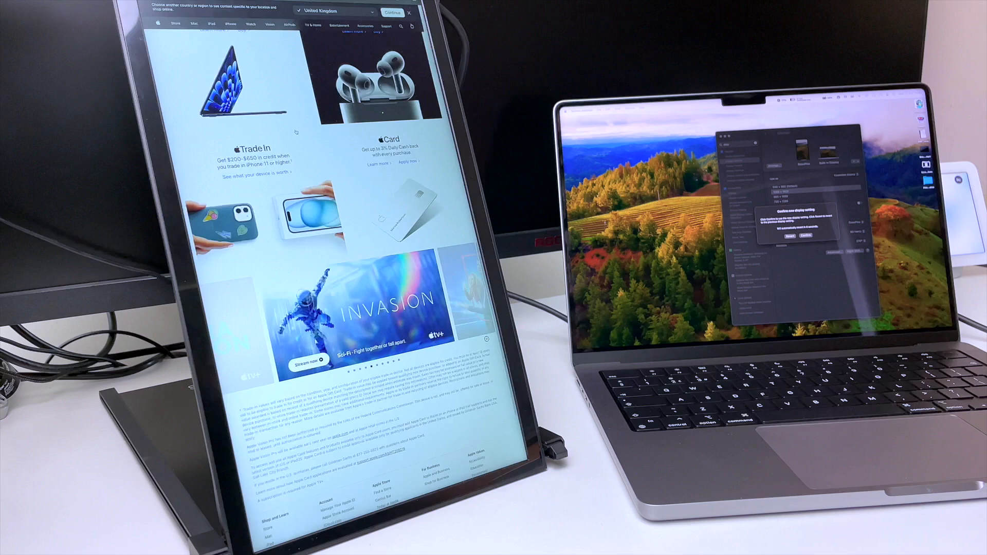
scroll(down, 3)
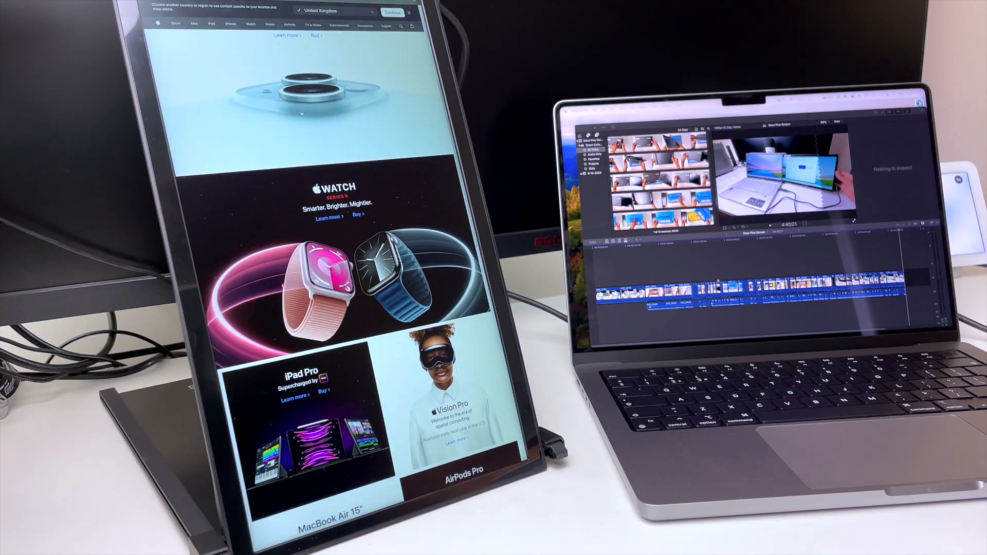
scroll(down, 3)
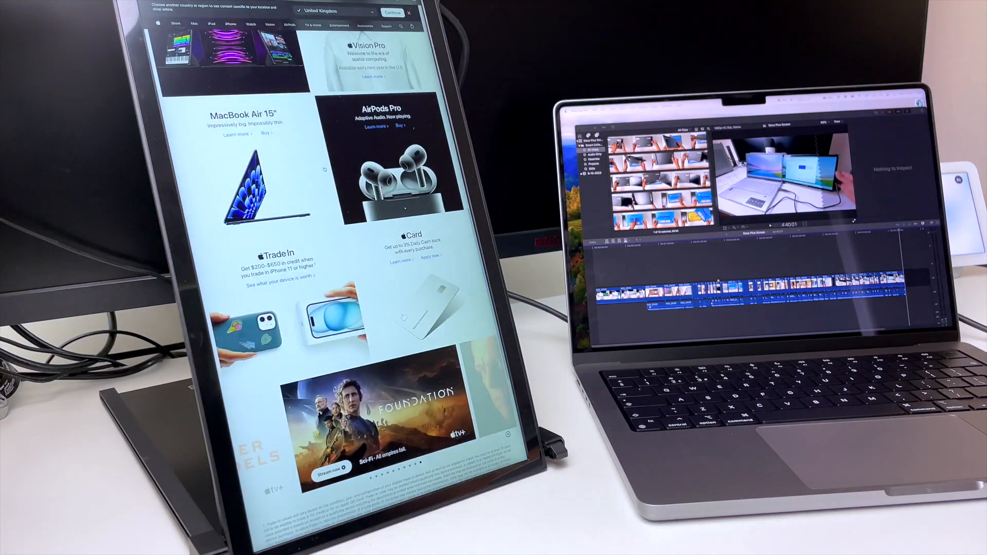
click(230, 24)
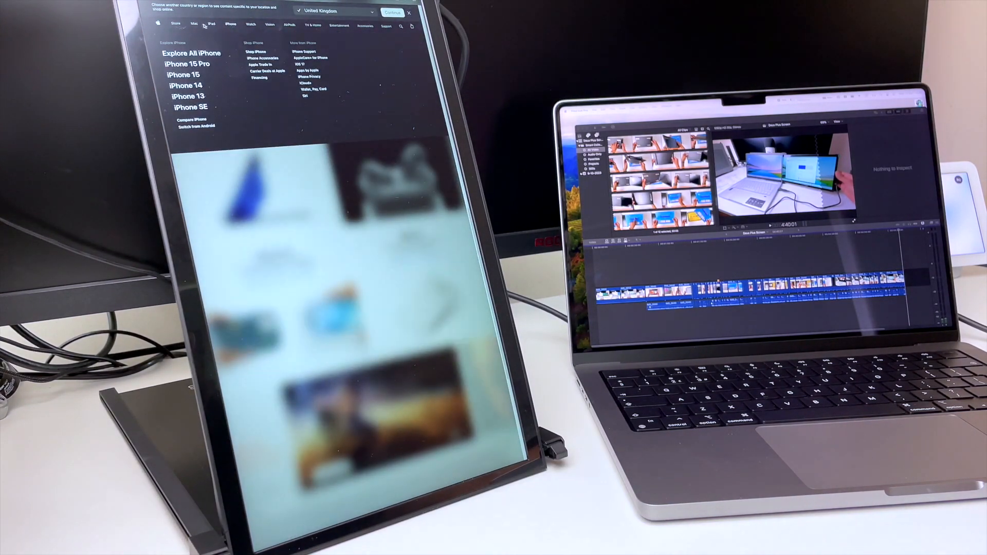
click(194, 24)
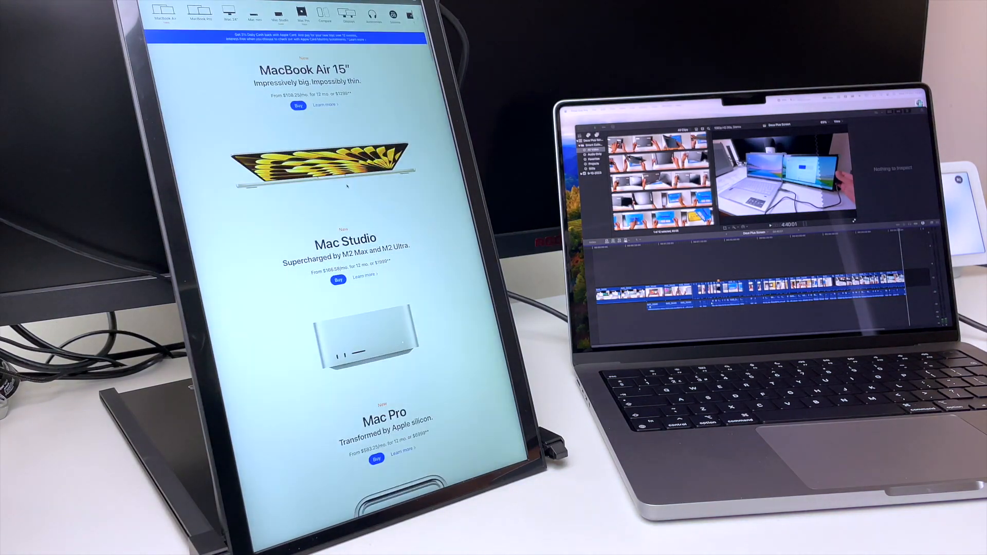
scroll(down, 3)
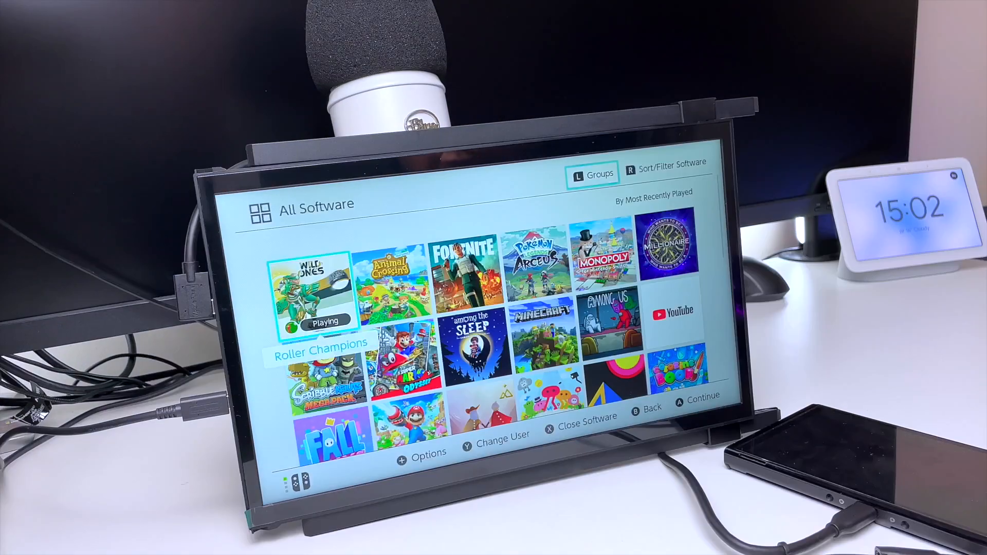
scroll(down, 3)
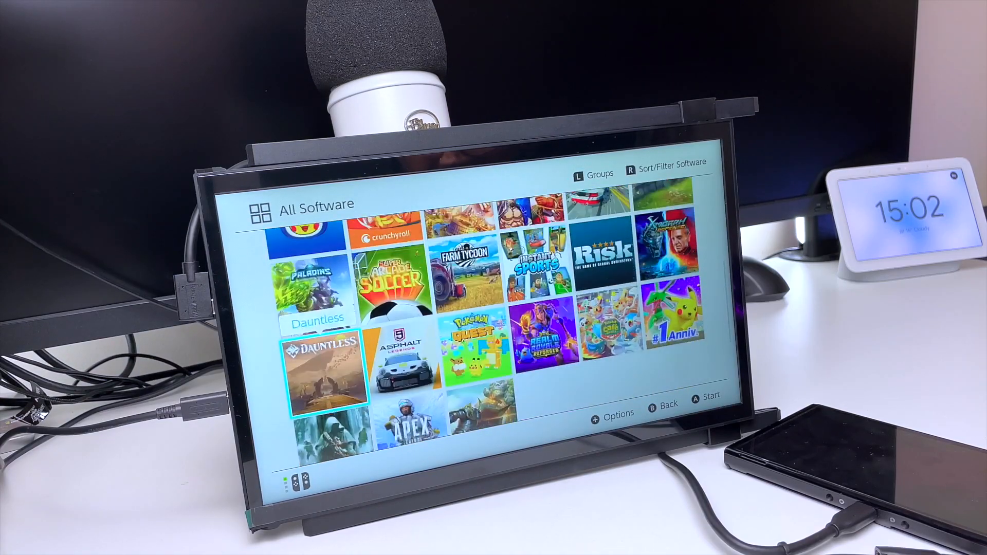